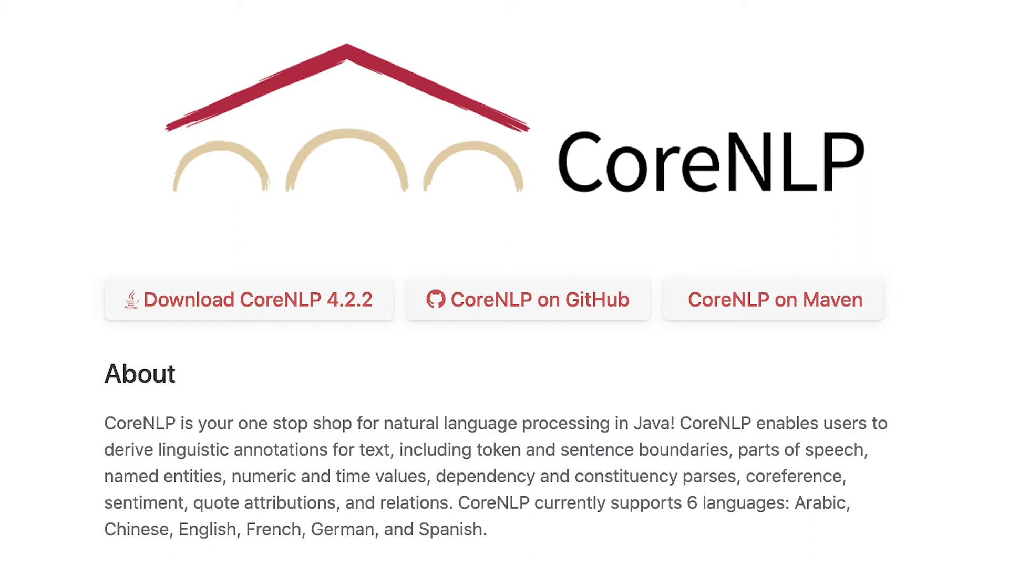
scroll("down", 3)
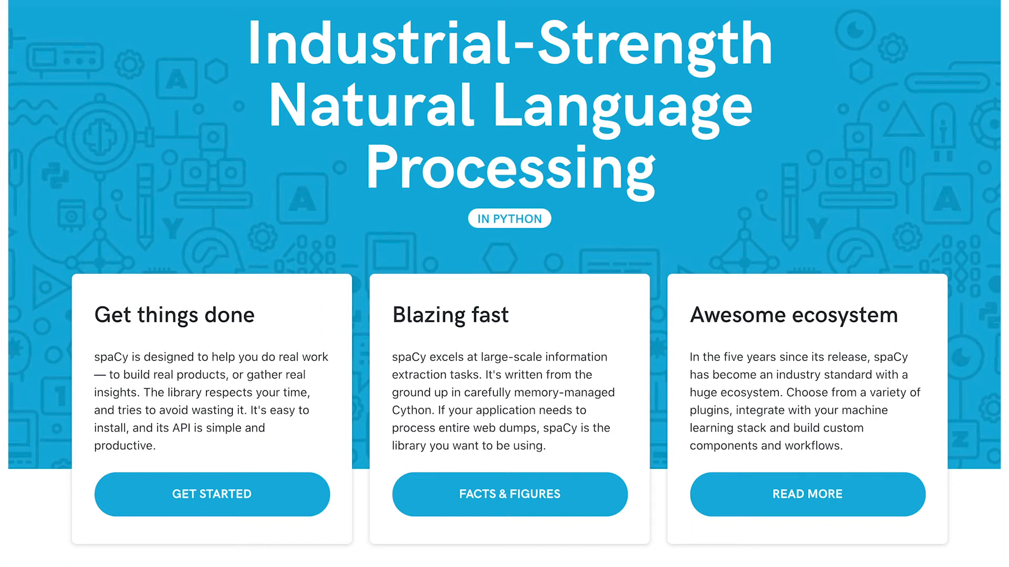
scroll("down", 3)
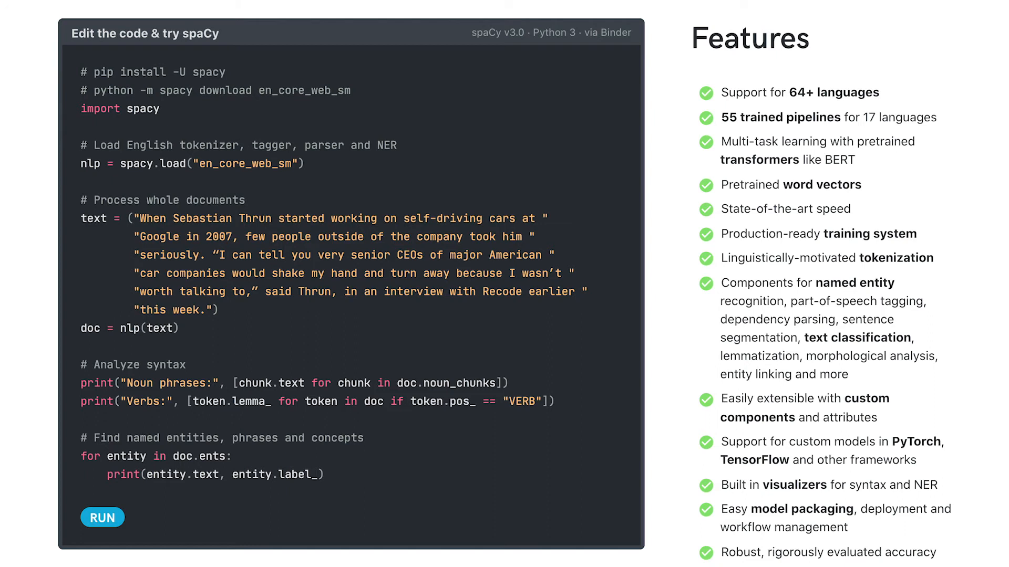
scroll("down", 3)
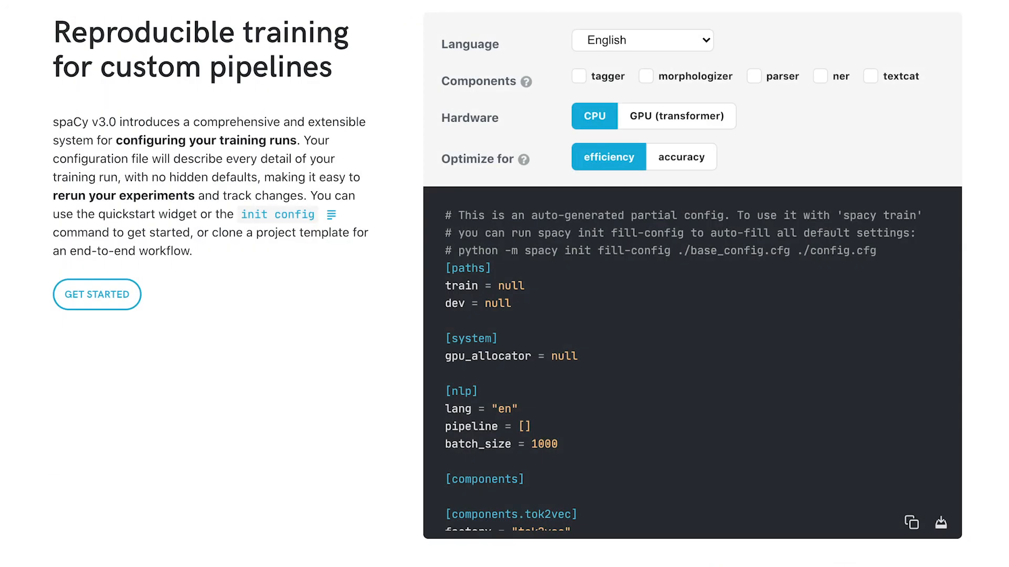